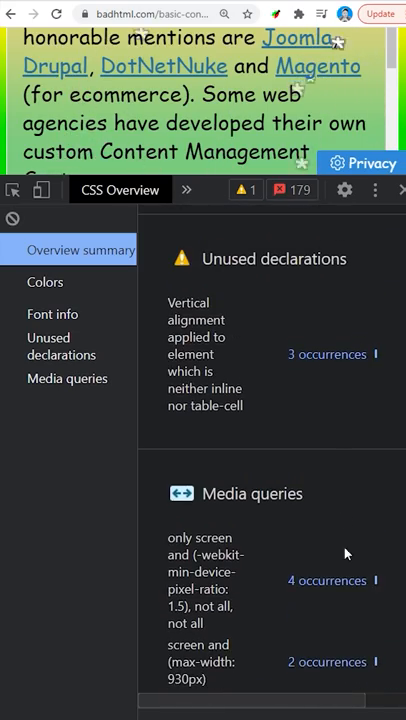
- Expand the 3 occurrences of unused vertical-align: top, revealing div#menu, div#stats and canvas#canvas
left_click(328, 354)
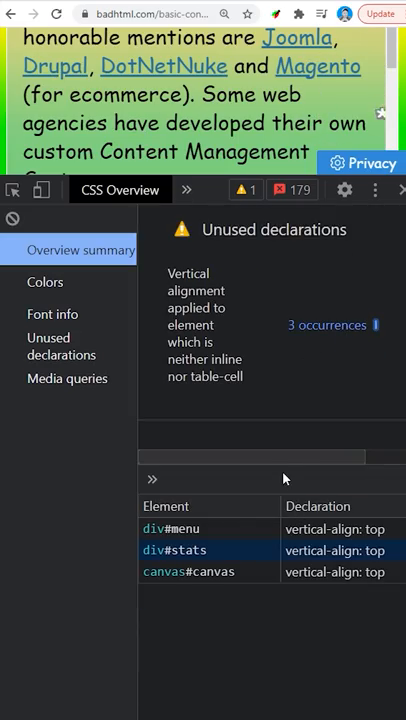